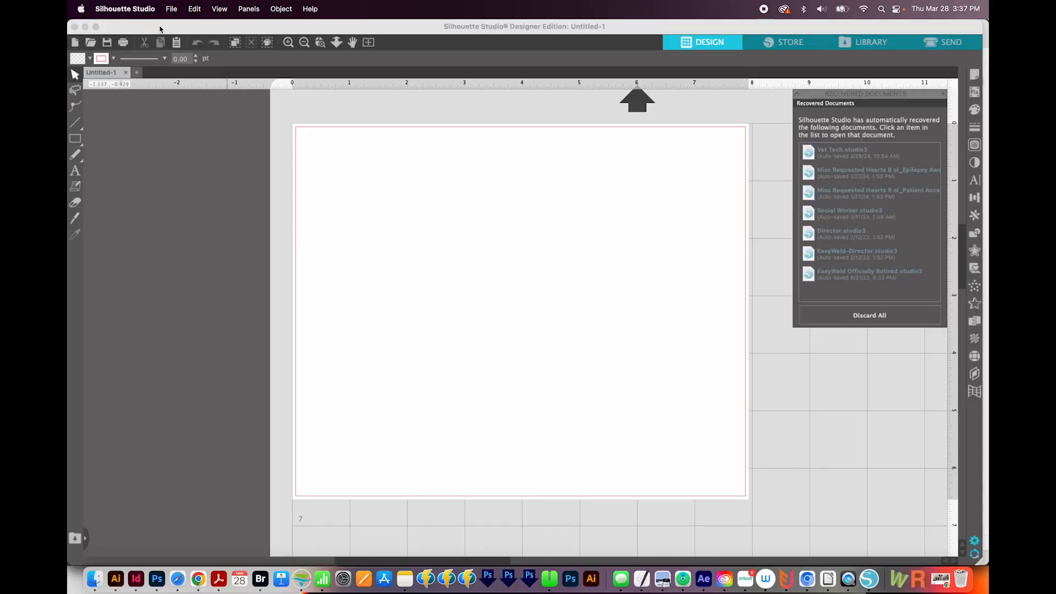
mouse_move(514, 42)
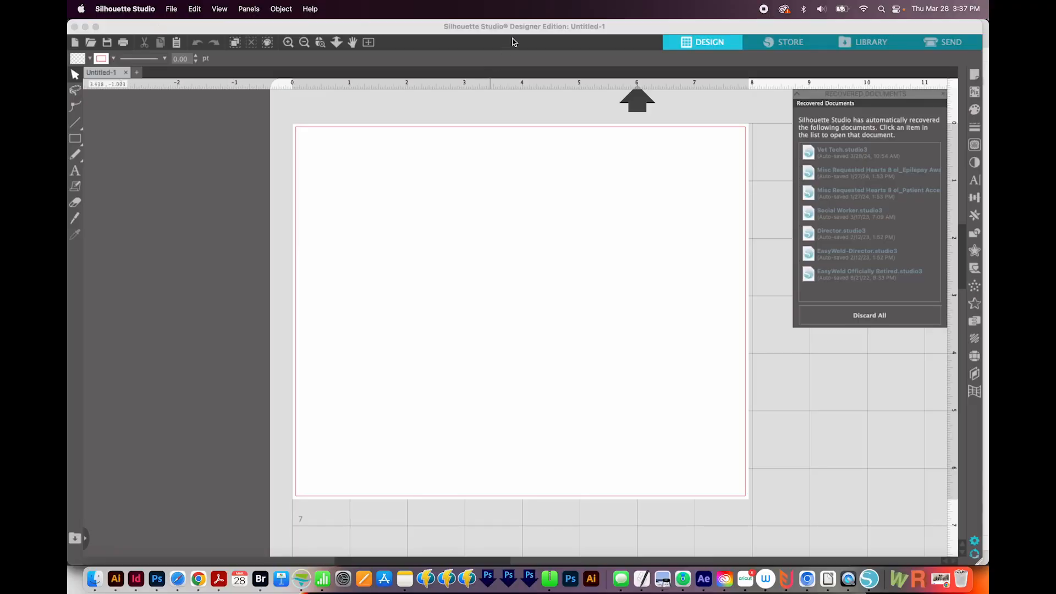
mouse_move(530, 26)
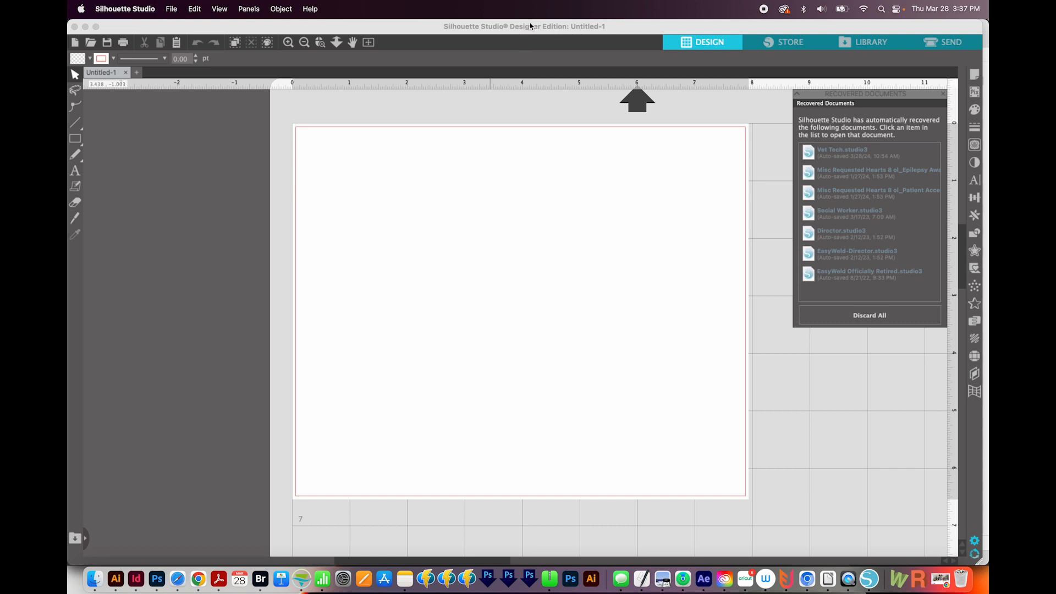
mouse_move(530, 28)
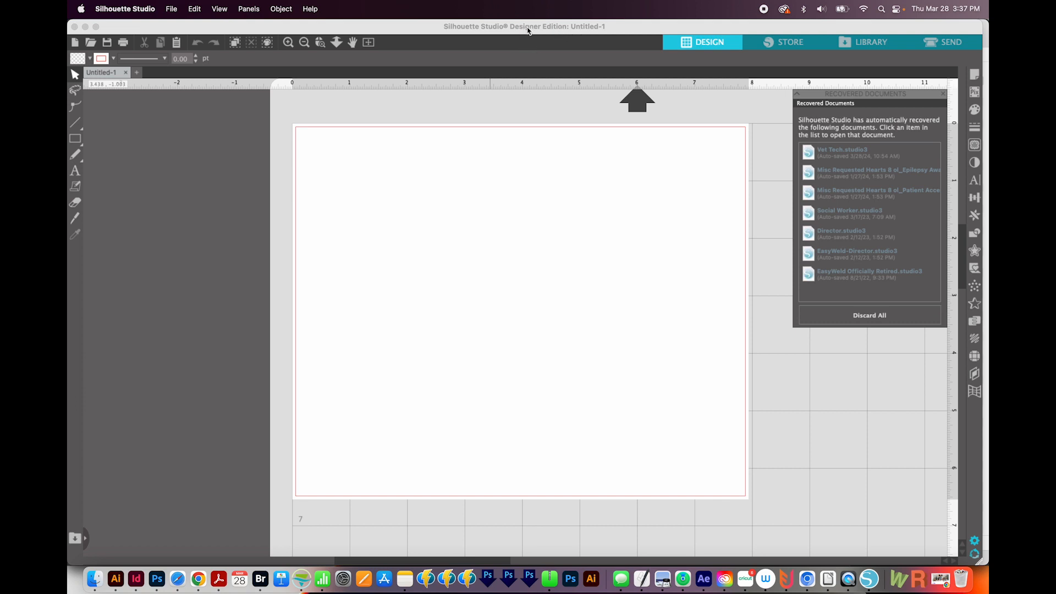
Bring up the Open dialog from the File menu and choose 'I speak Fluent sarcasm.dxf'.
left_click(171, 8)
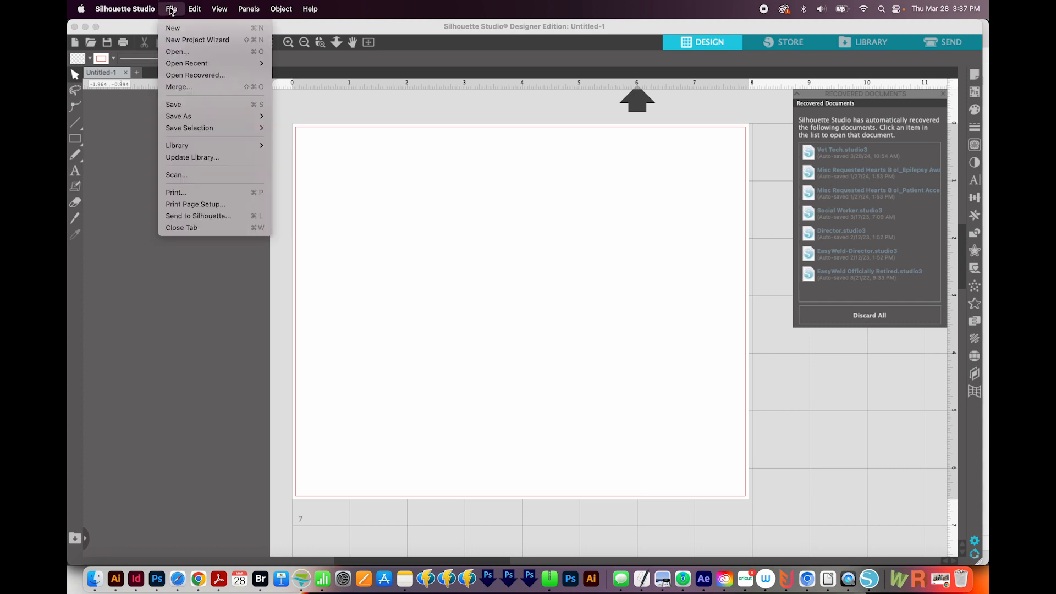
left_click(176, 51)
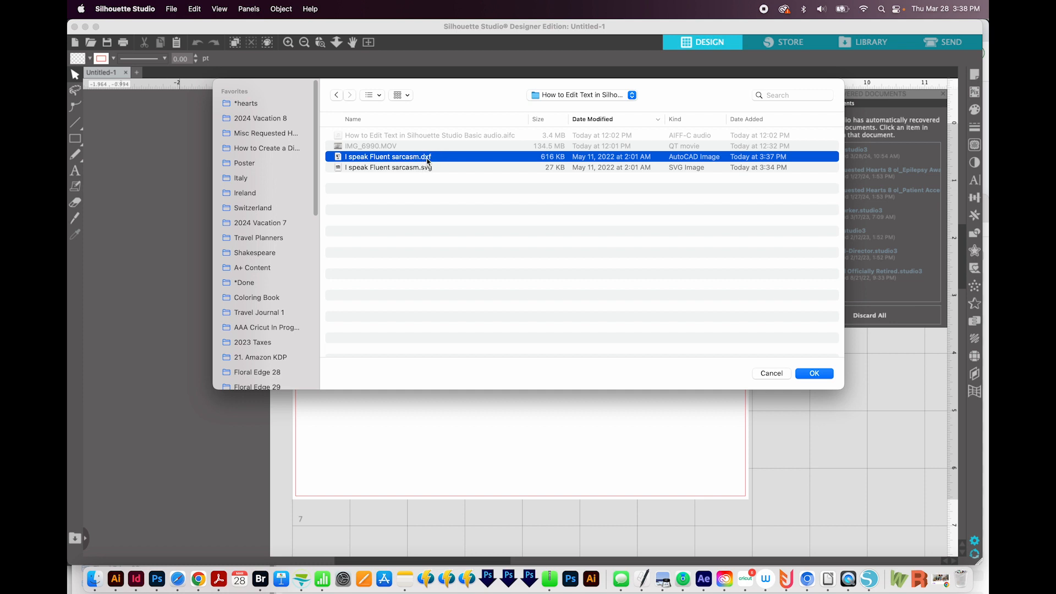
mouse_move(452, 168)
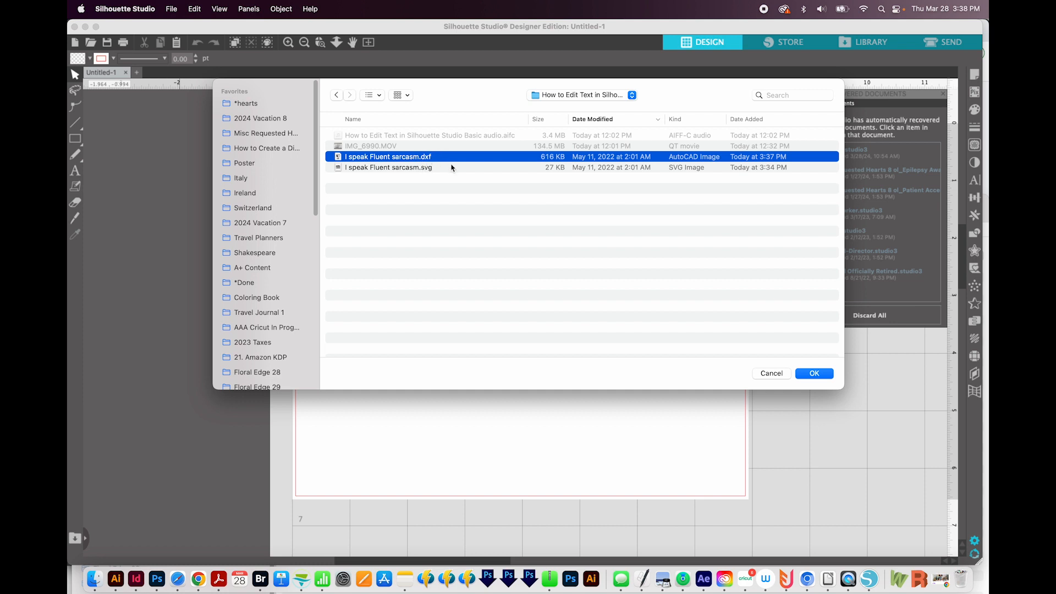
mouse_move(476, 139)
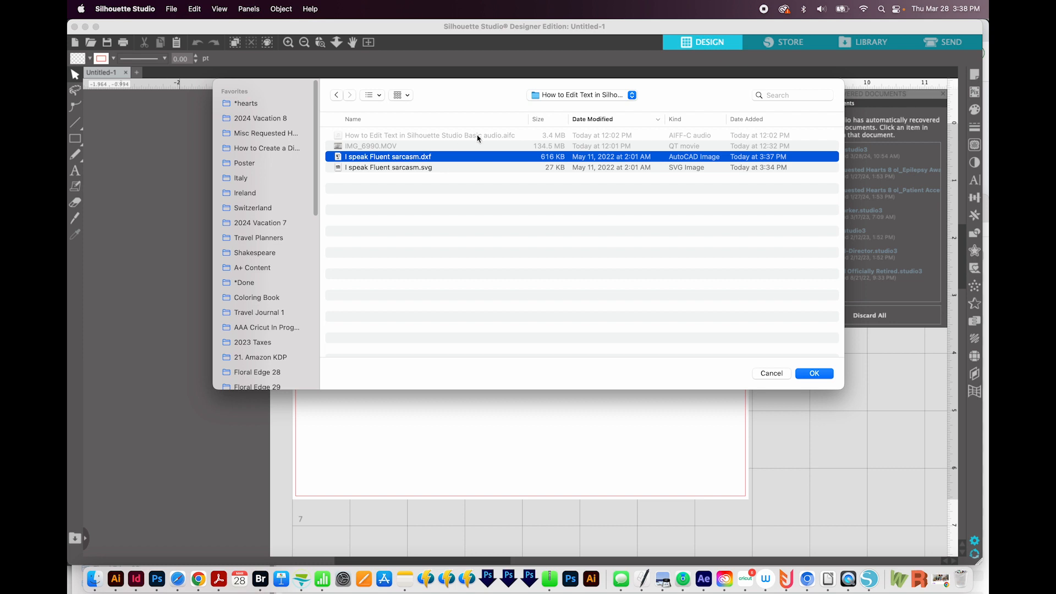
mouse_move(427, 172)
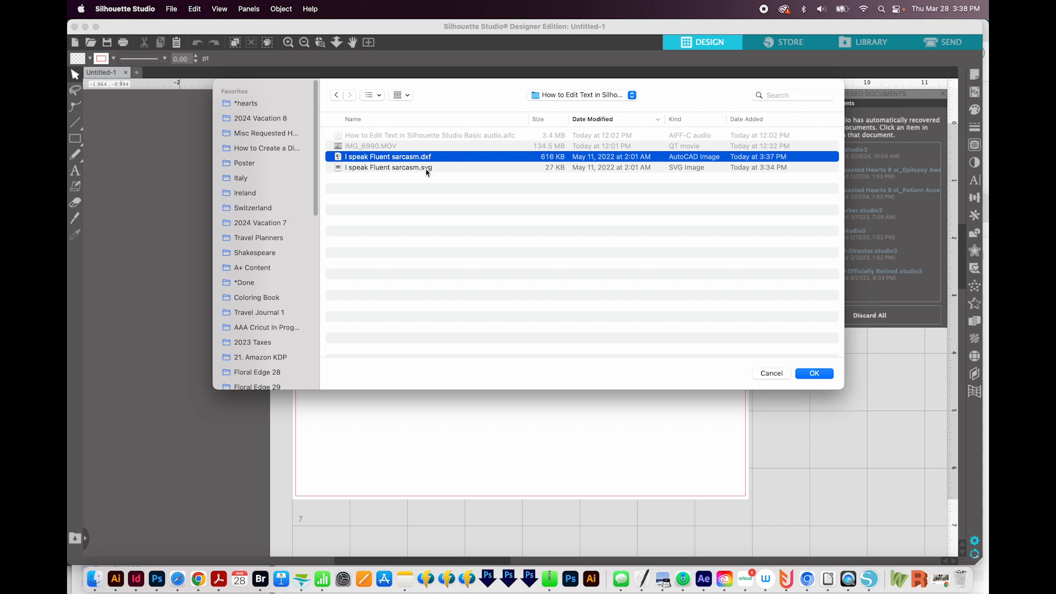
mouse_move(384, 162)
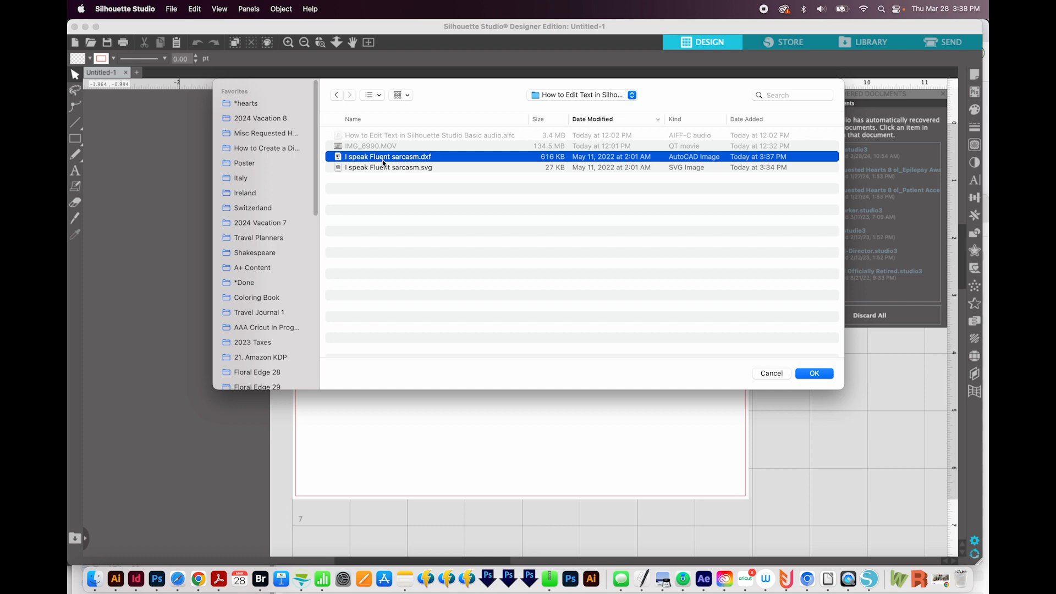
left_click(814, 373)
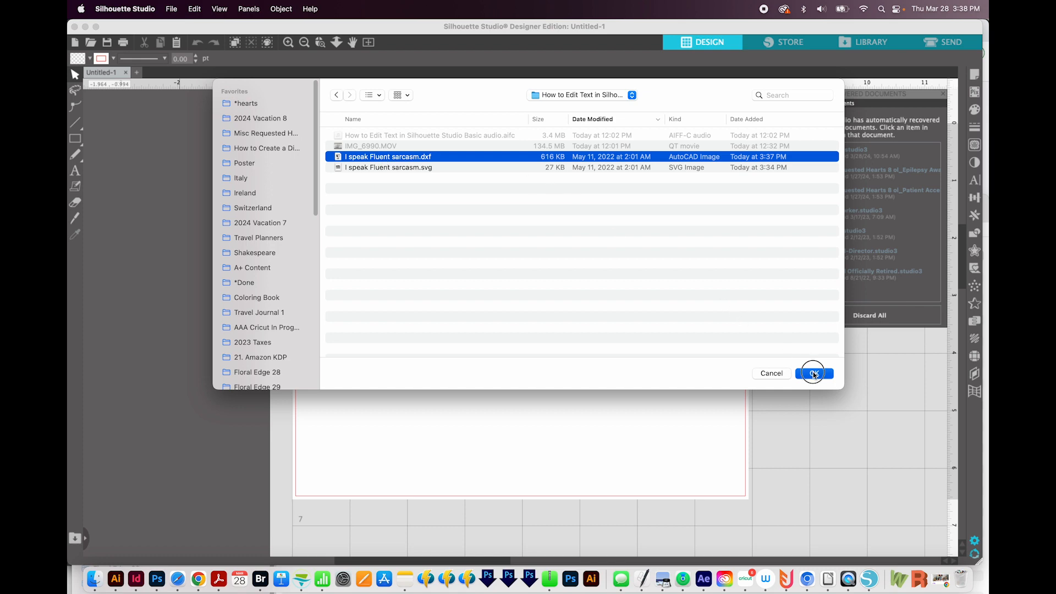
Open the DXF design and delete the SARCASM lettering plus the leftover dot under Fluent.
left_click(814, 373)
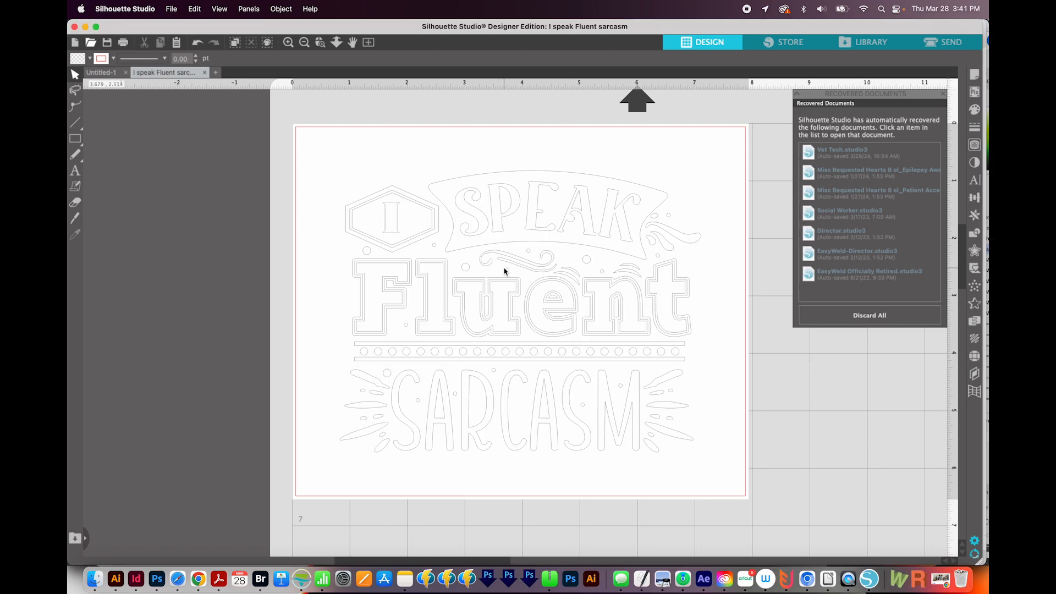
mouse_move(509, 253)
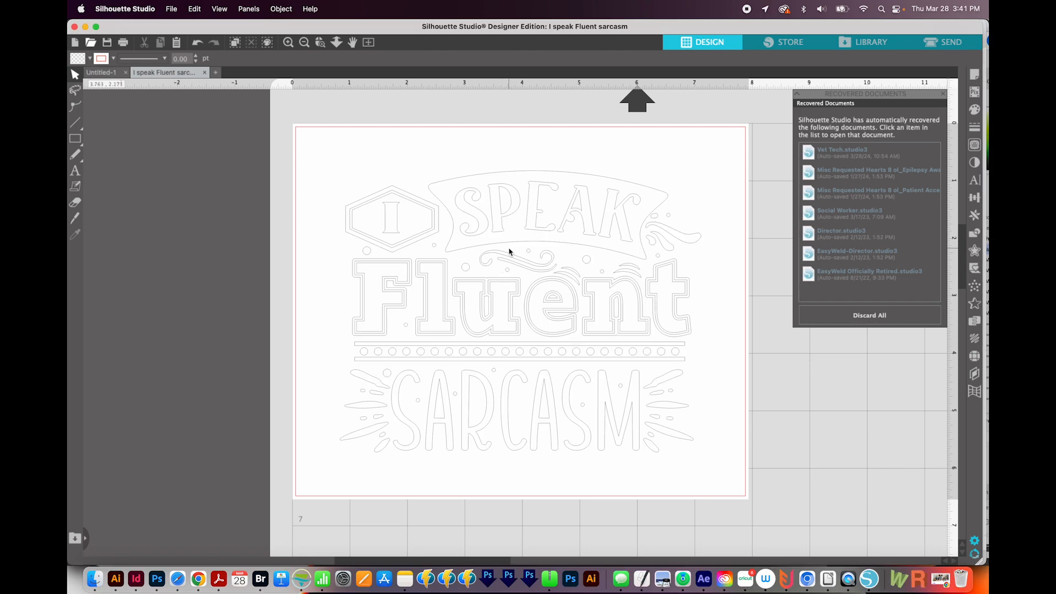
mouse_move(413, 476)
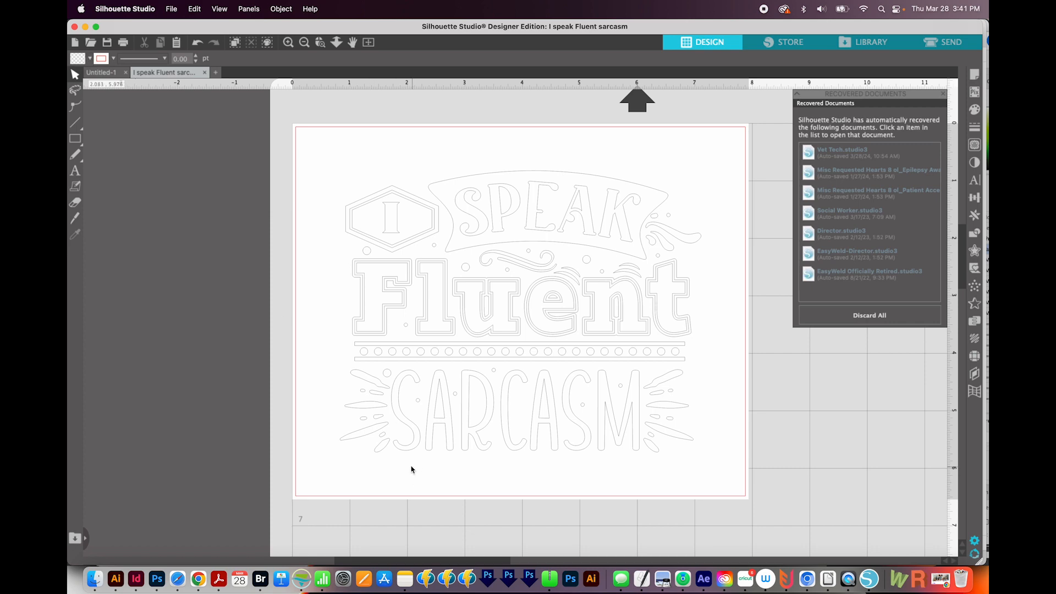
mouse_move(414, 478)
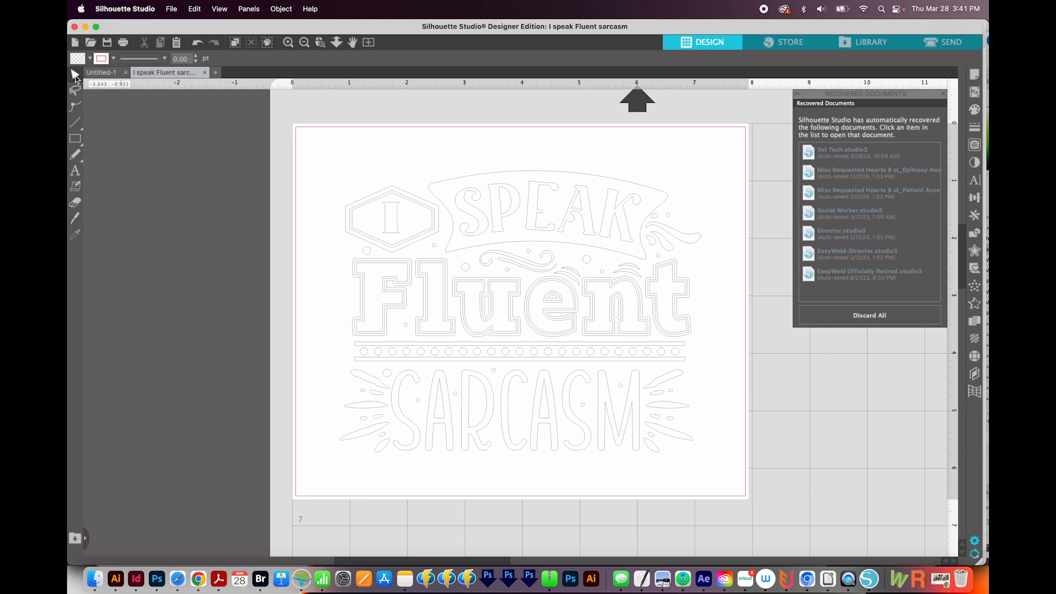
mouse_move(400, 473)
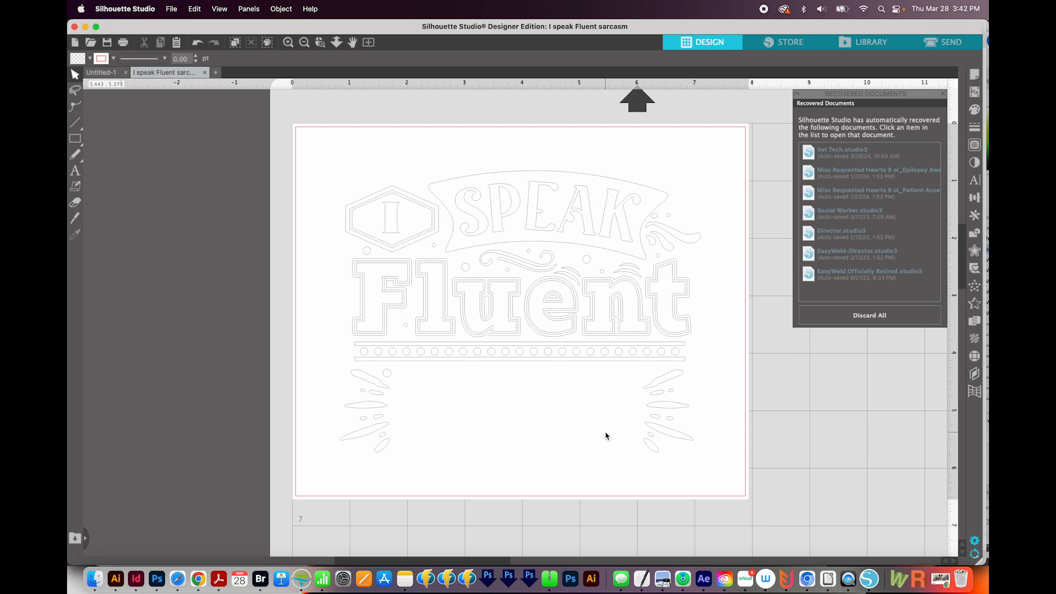
mouse_move(542, 415)
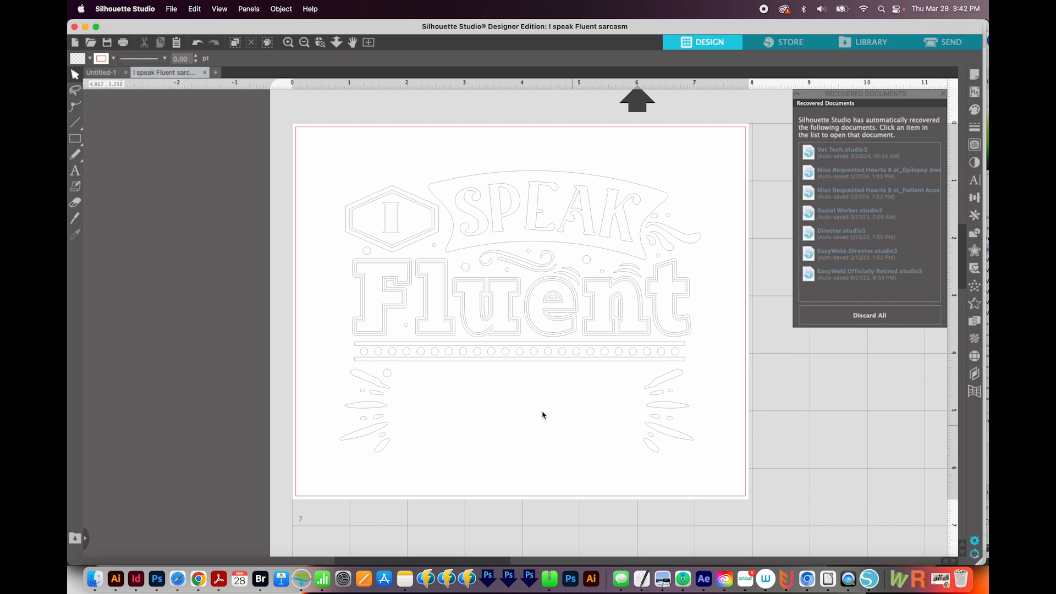
mouse_move(571, 418)
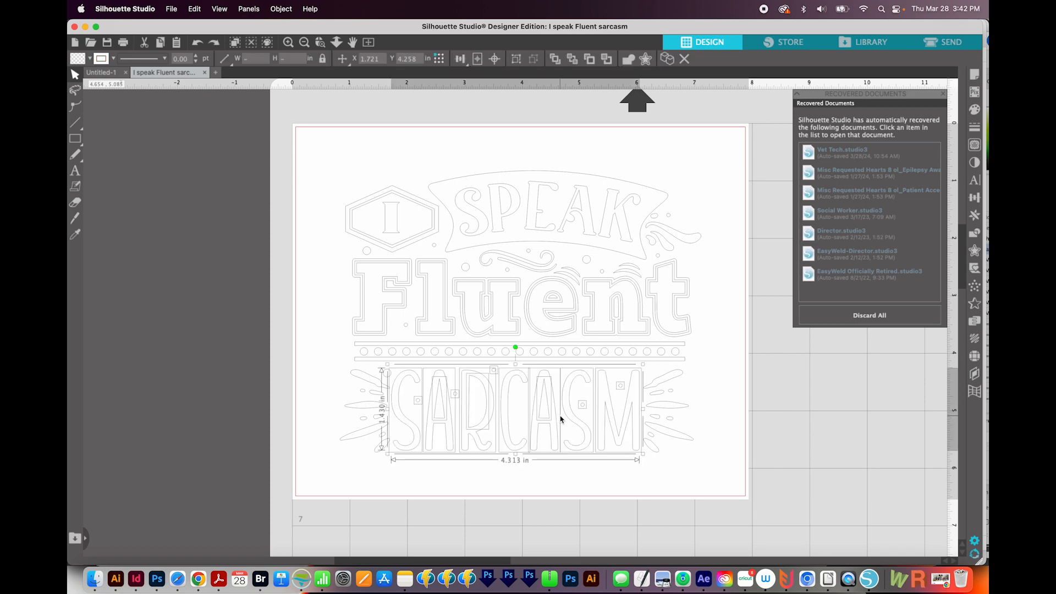
left_click(433, 488)
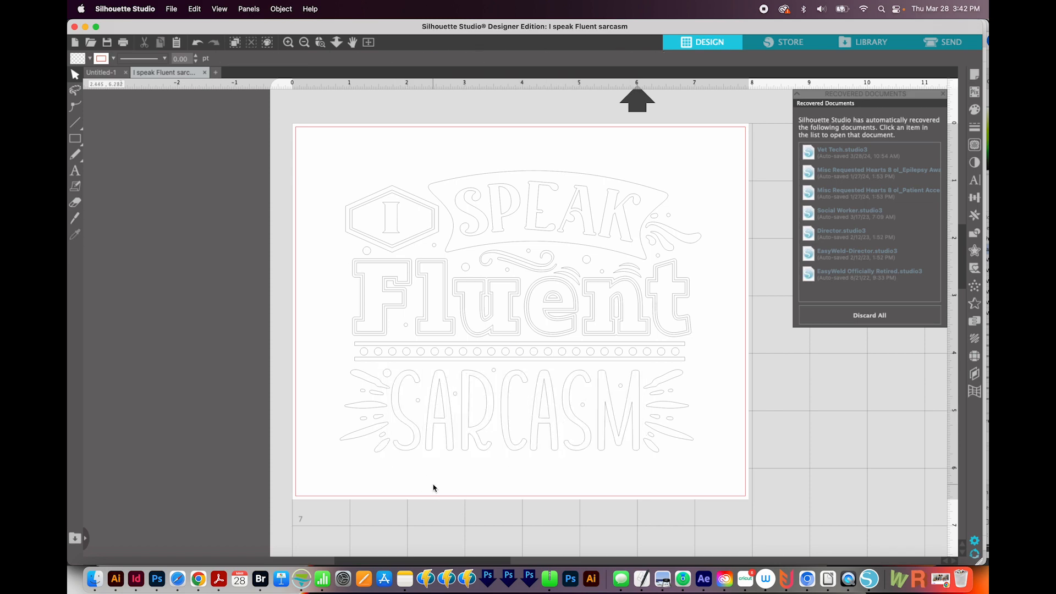
left_click(519, 396)
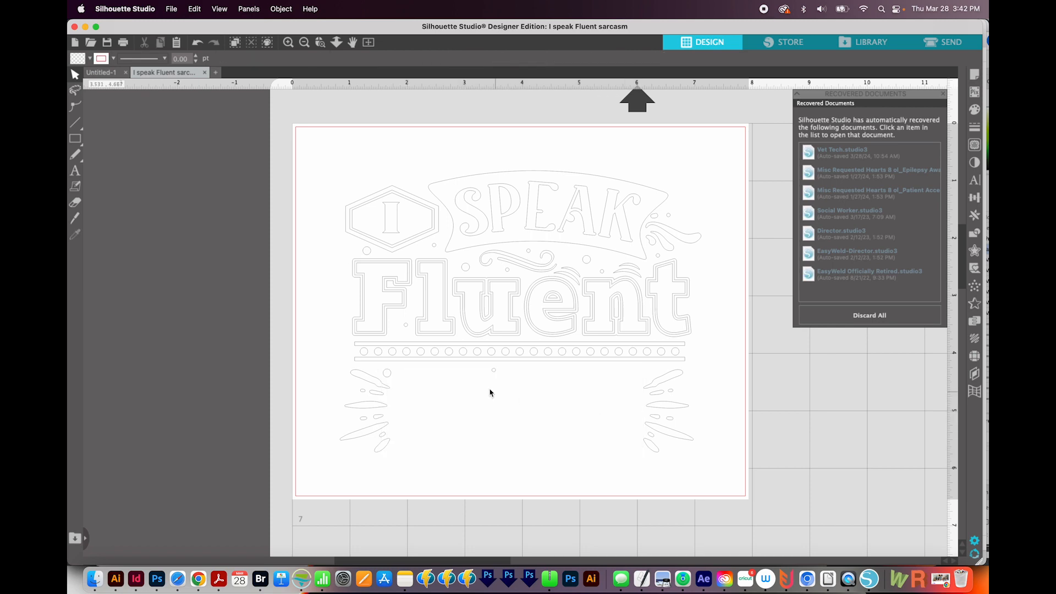
left_click(494, 369)
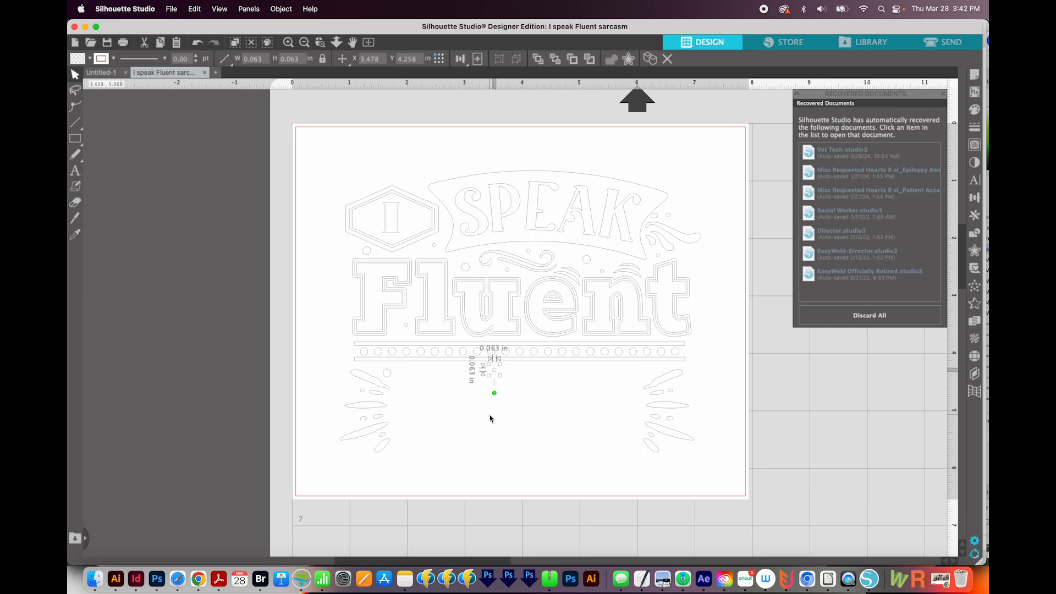
left_click(490, 418)
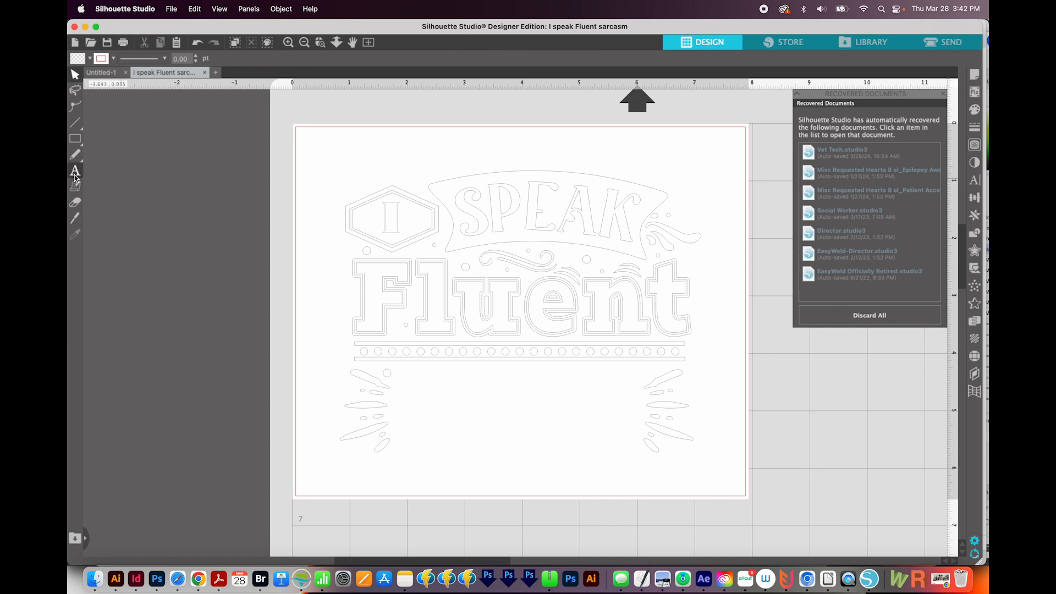
mouse_move(73, 172)
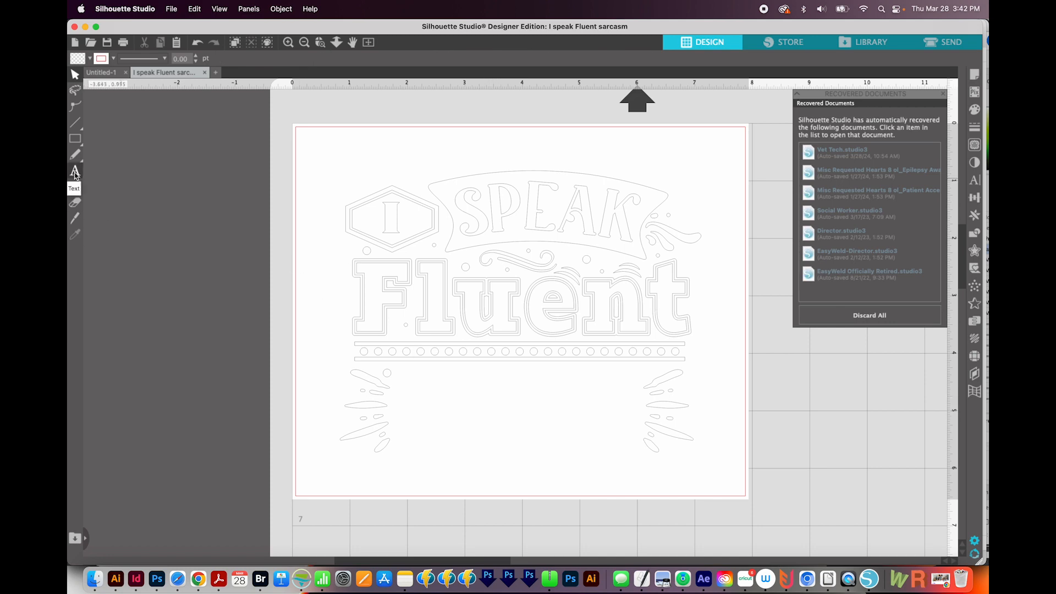
Add a new text object reading BALONEY below the Fluent lettering.
left_click(74, 171)
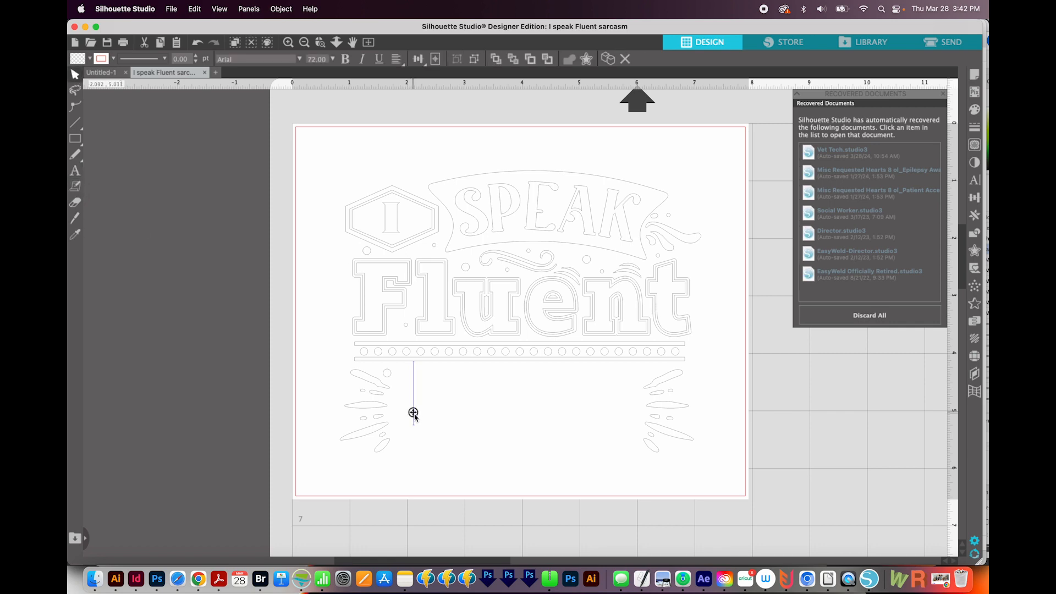
mouse_move(413, 412)
type("B")
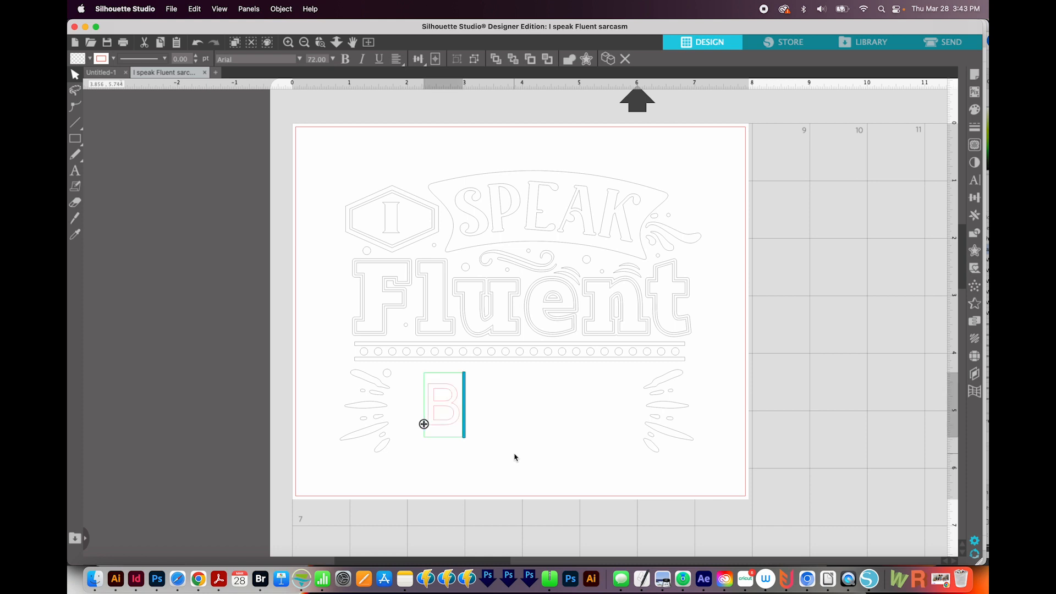
type("ALONEY")
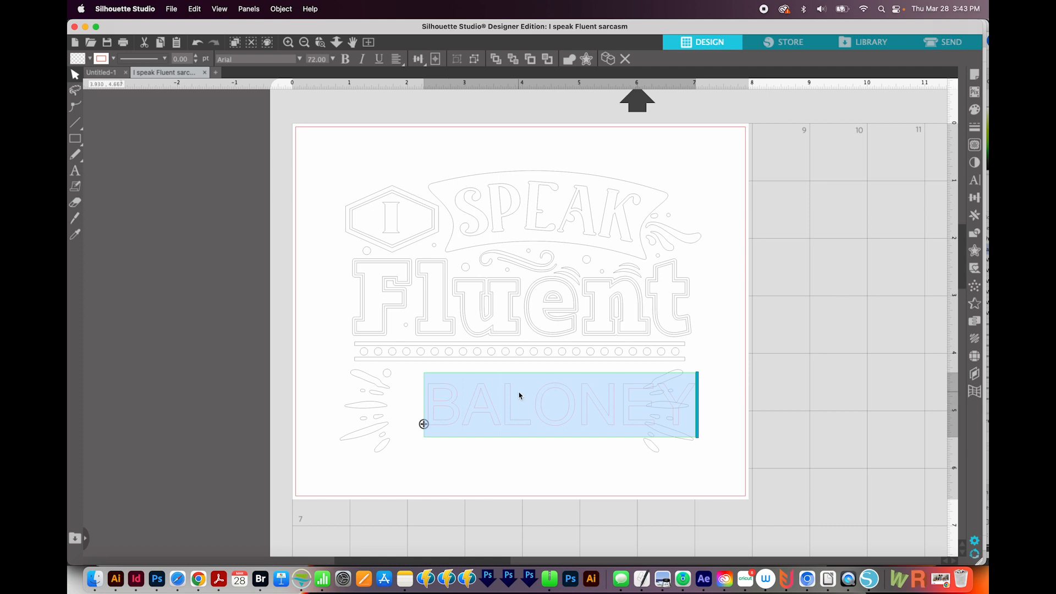
mouse_move(527, 392)
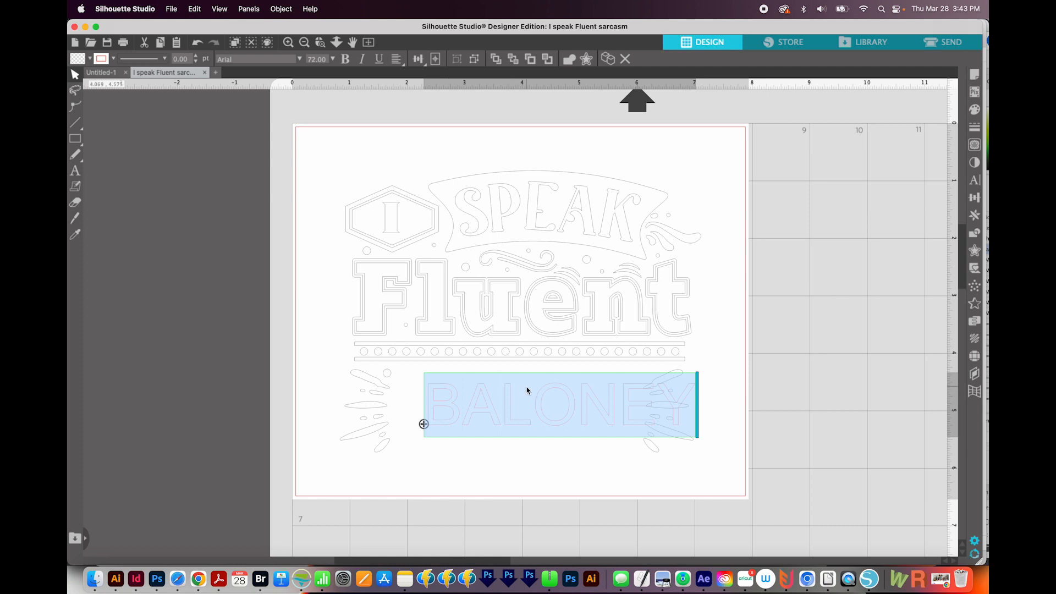
mouse_move(973, 163)
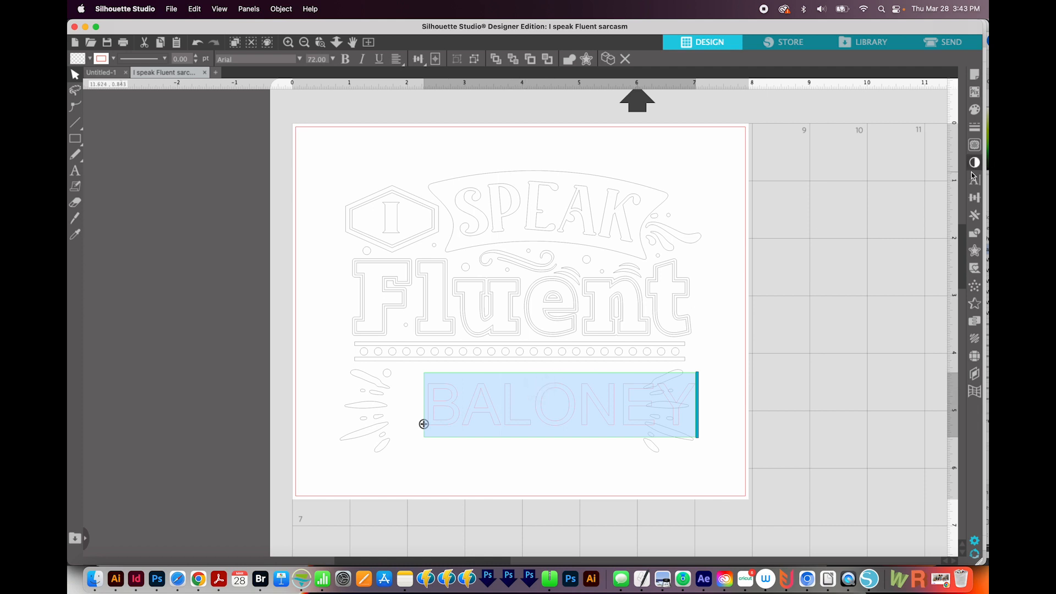
mouse_move(974, 181)
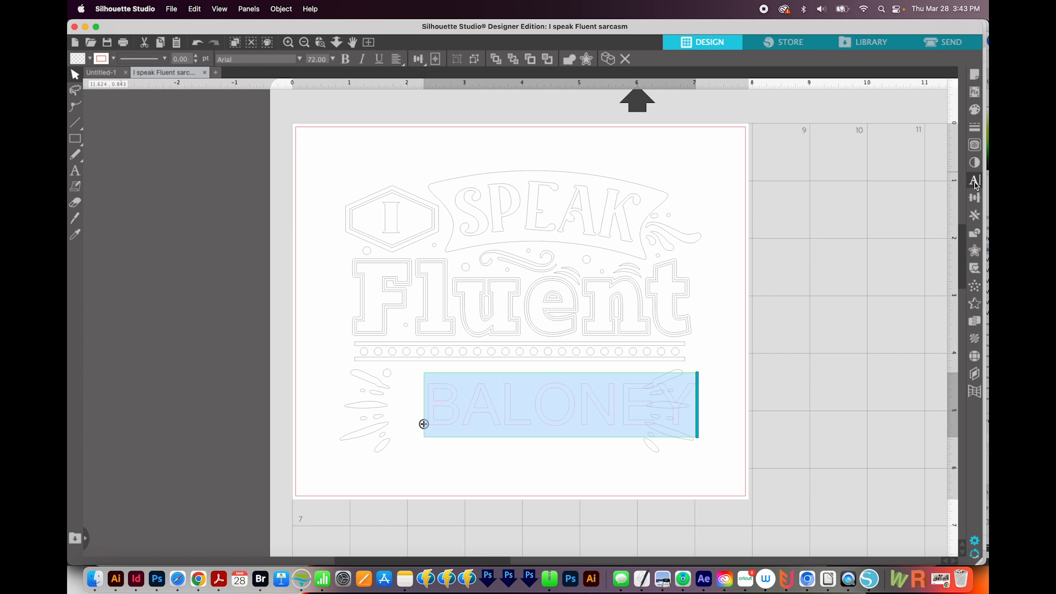
Set BALONEY in the 1000 Wishes Origami font via the Text Style panel.
left_click(974, 180)
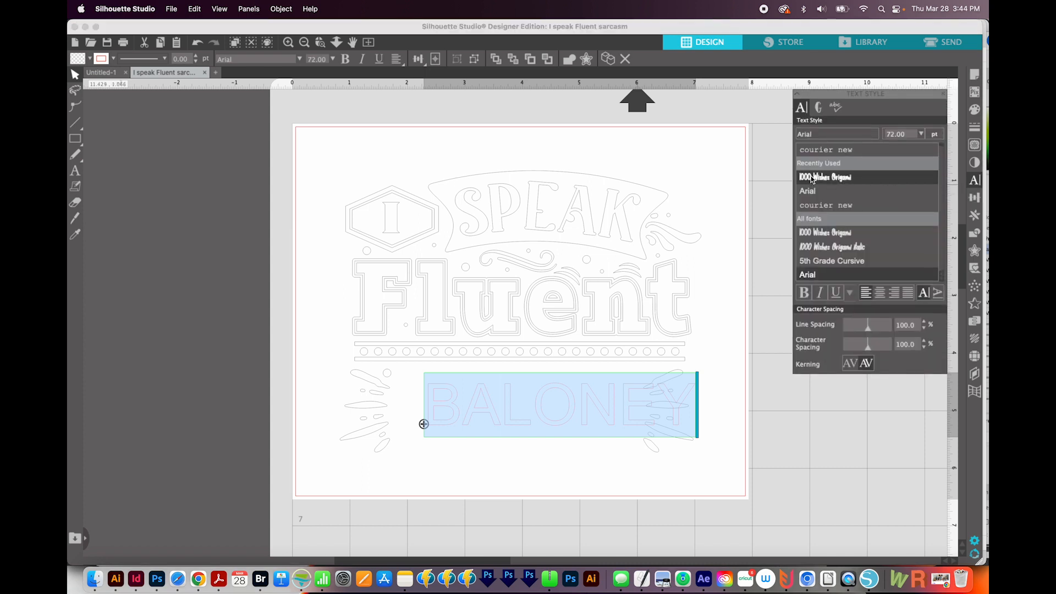
left_click(831, 261)
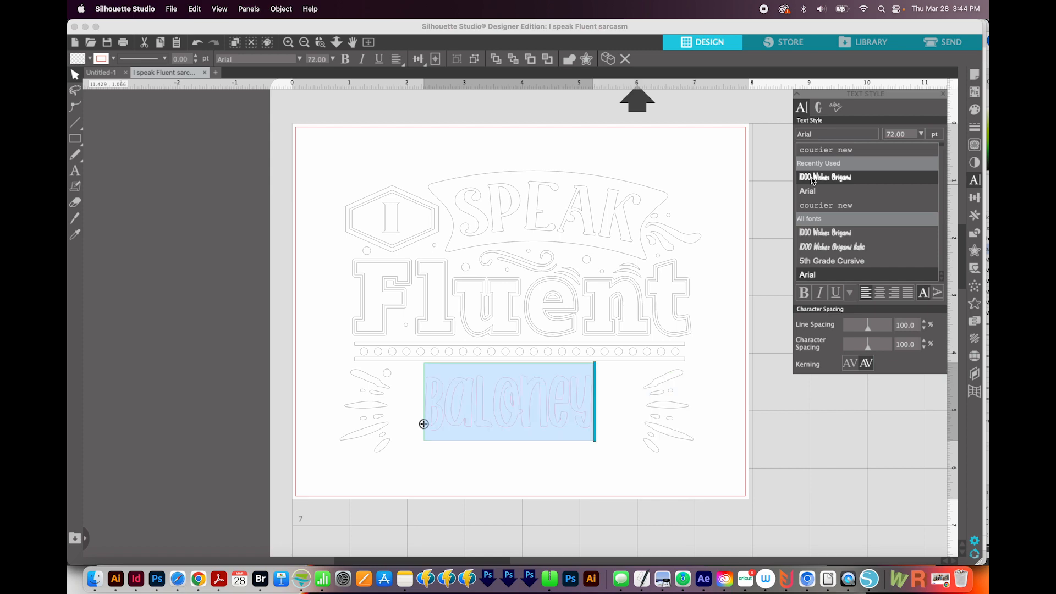
left_click(824, 176)
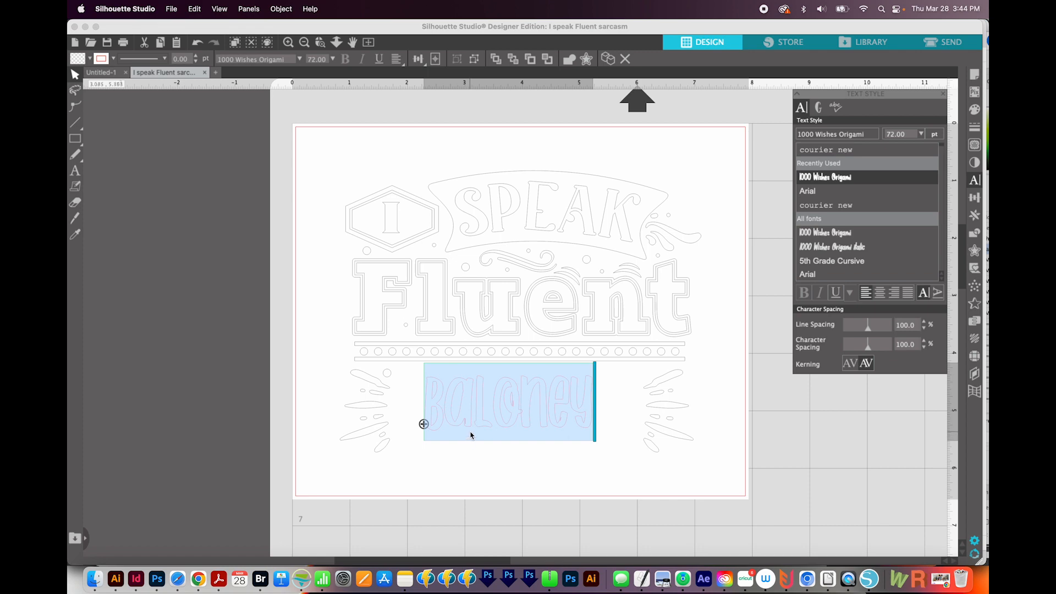
mouse_move(473, 449)
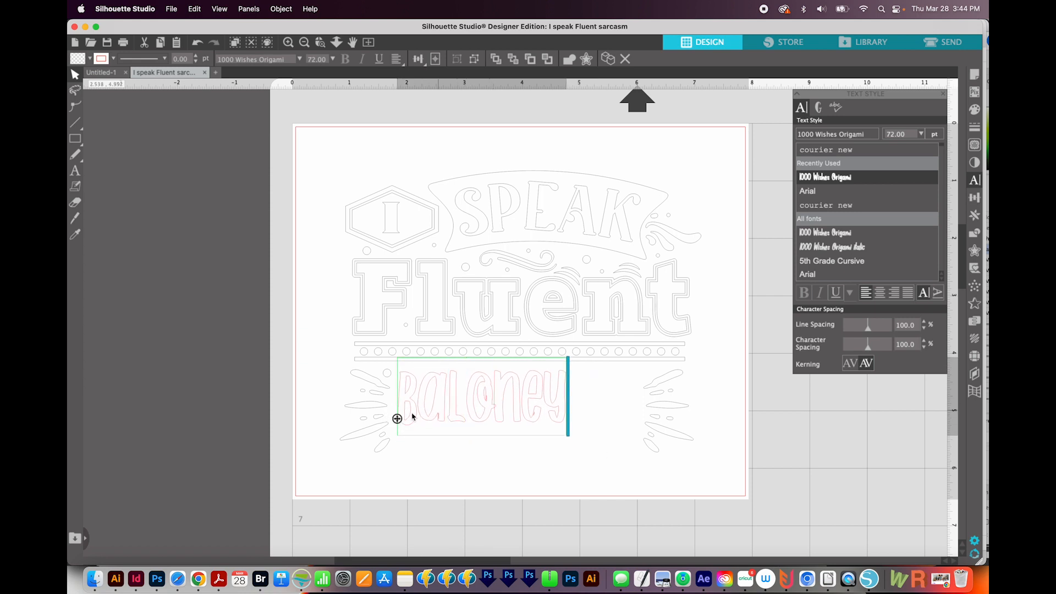
mouse_move(455, 421)
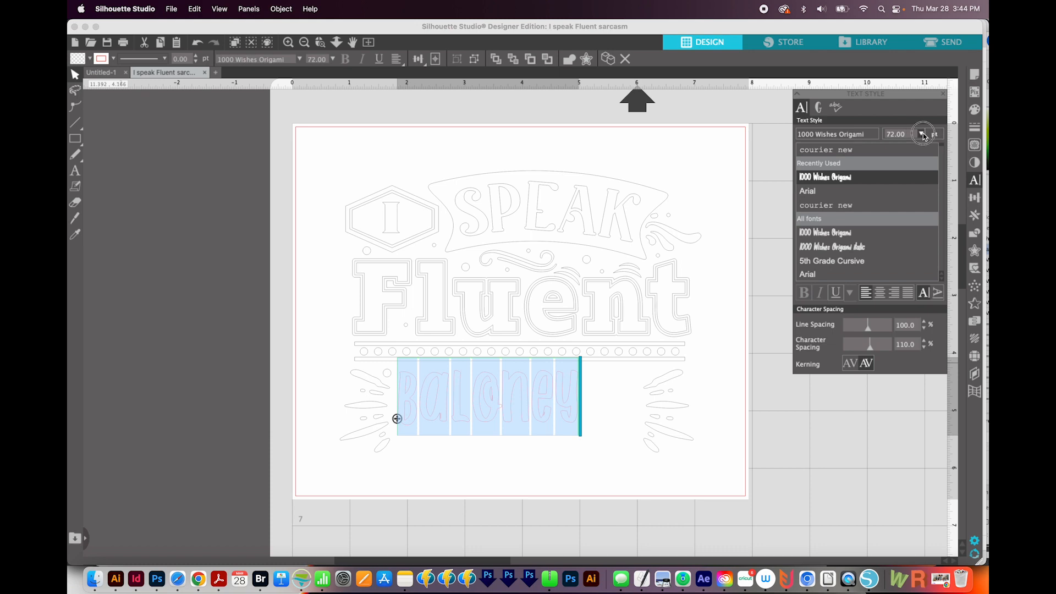
Enlarge BALONEY to 144 points, then select the size value to fine-tune it smaller.
left_click(922, 133)
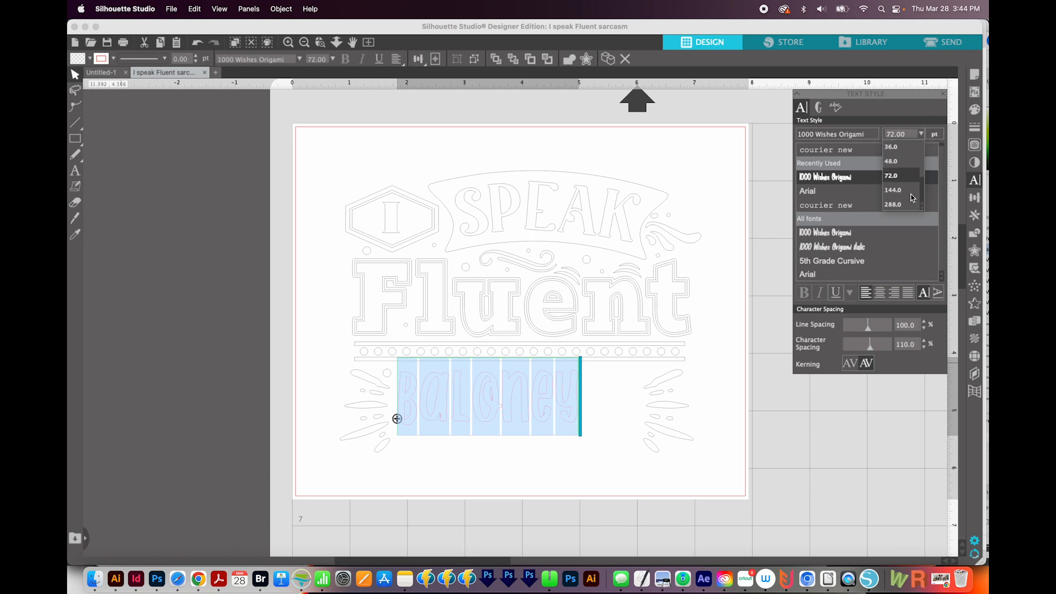
left_click(892, 189)
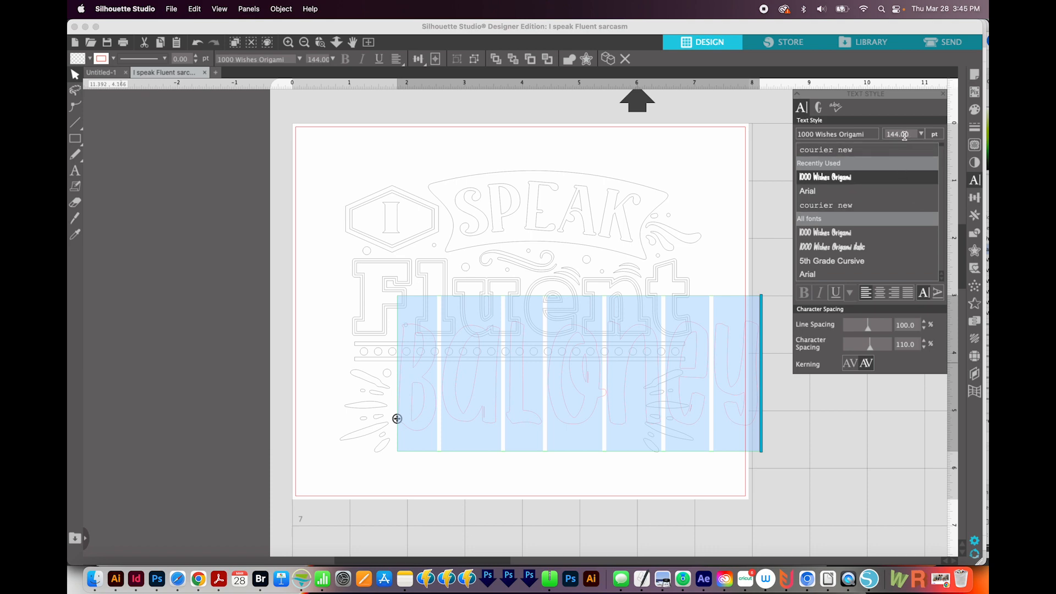
triple_click(899, 134)
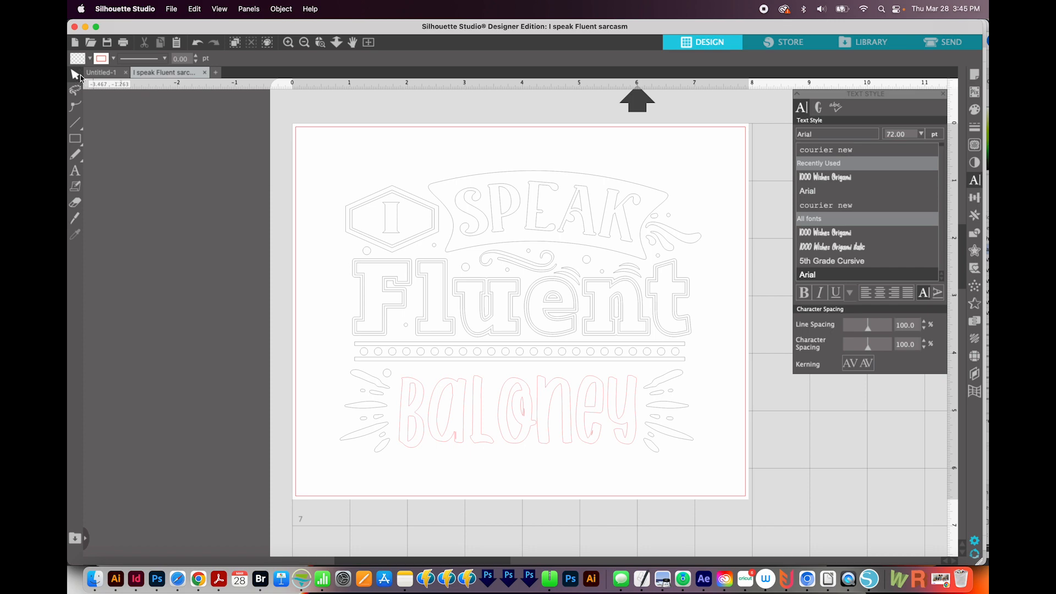
mouse_move(620, 449)
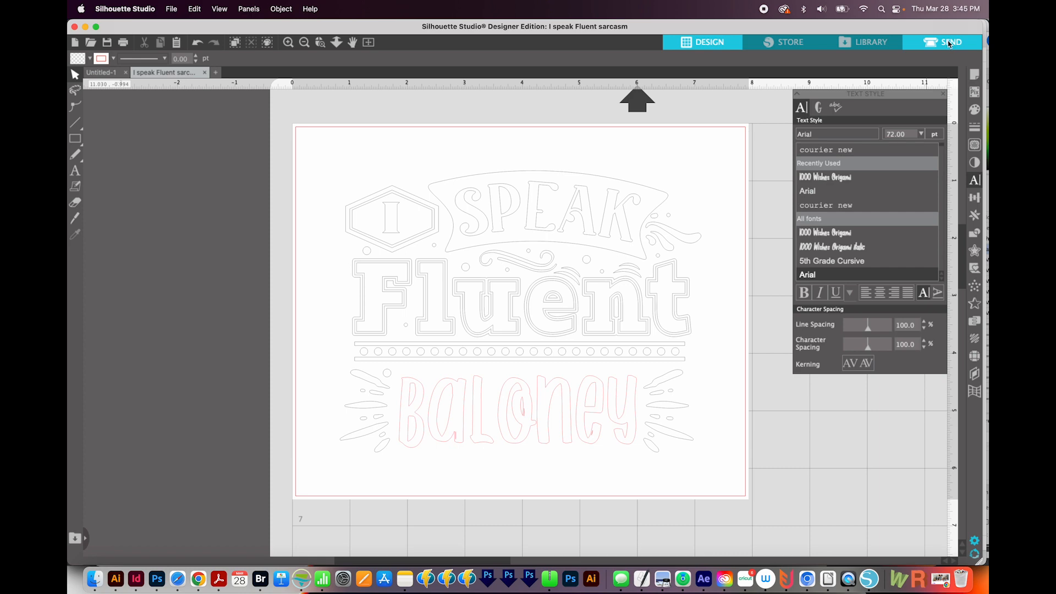
Select the BALONEY text and give it a solid red fill.
left_click(824, 232)
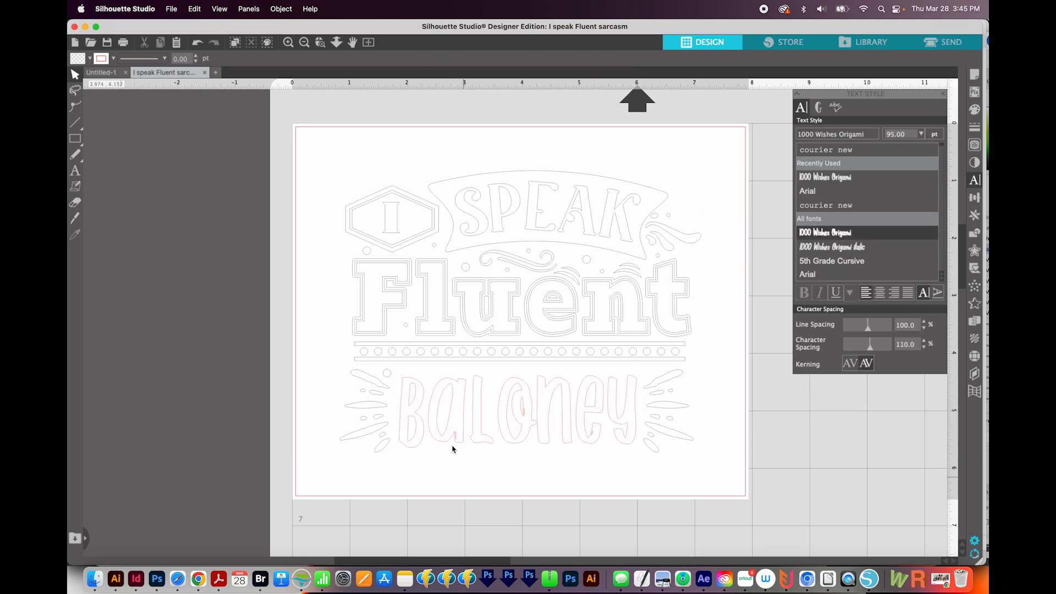
left_click(480, 407)
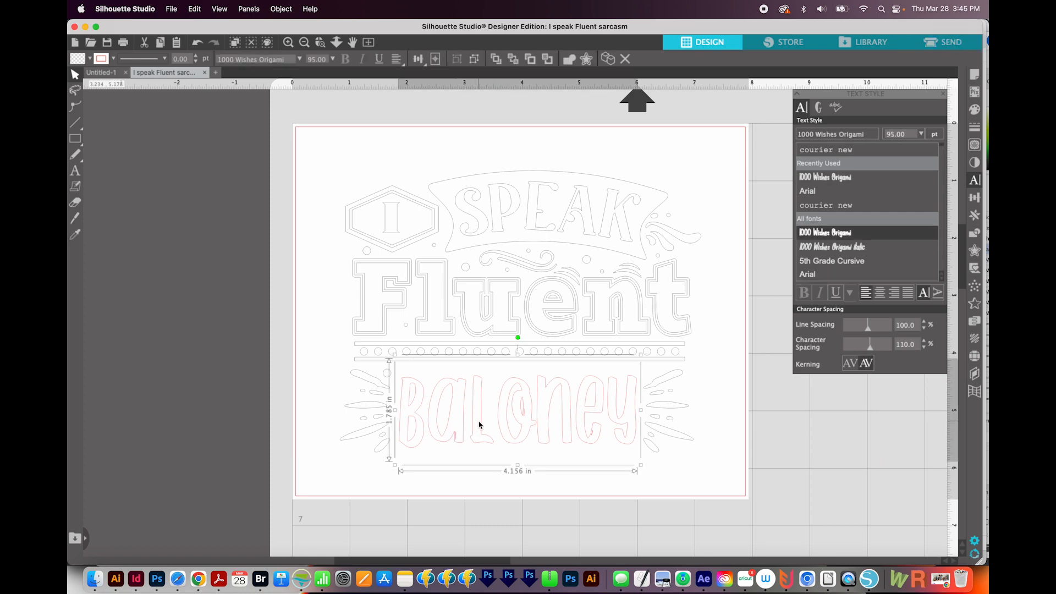
mouse_move(442, 434)
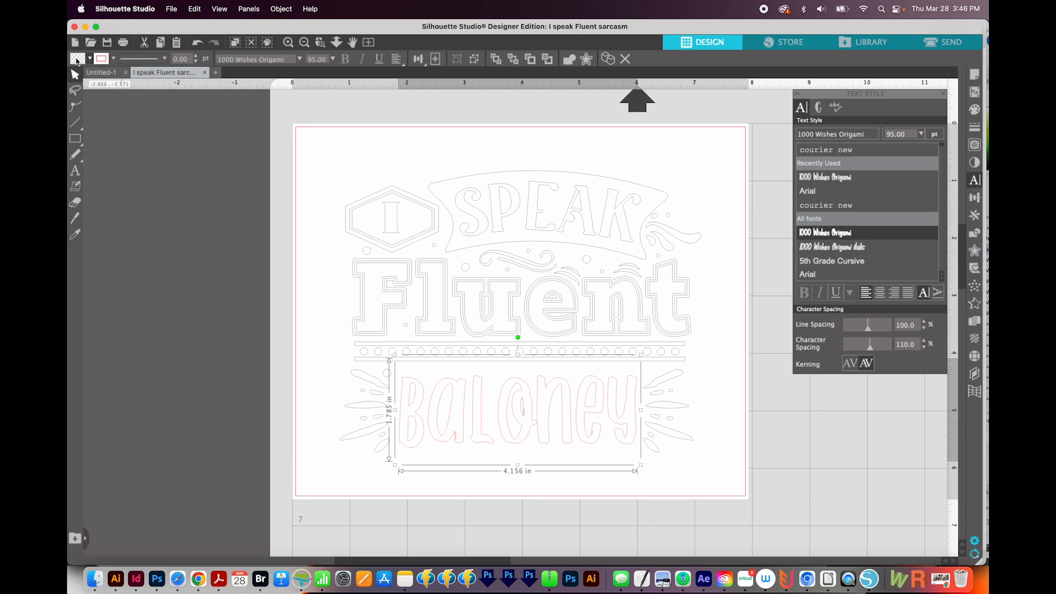
left_click(81, 58)
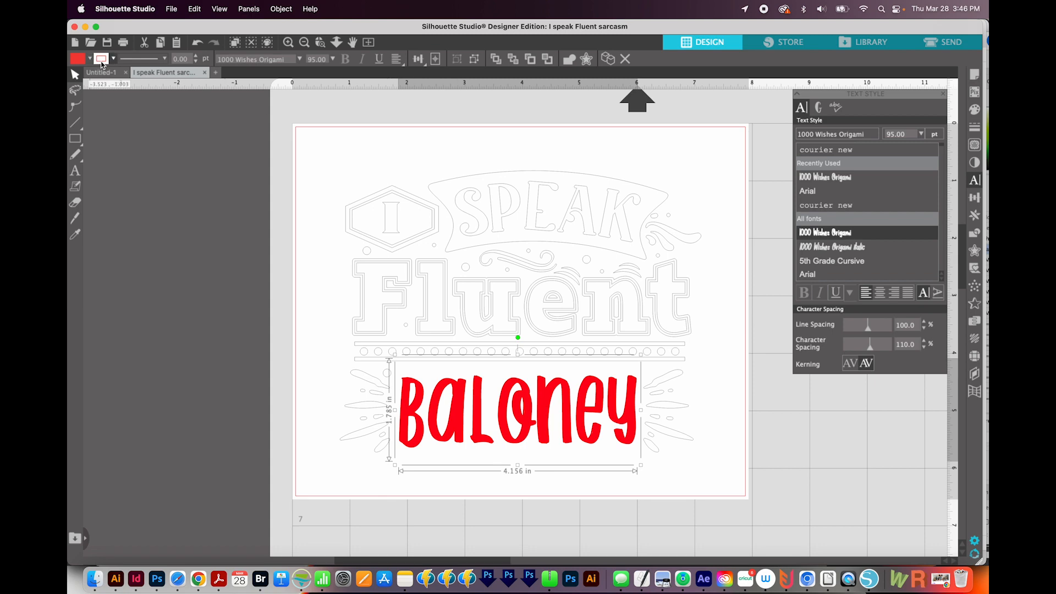
mouse_move(341, 143)
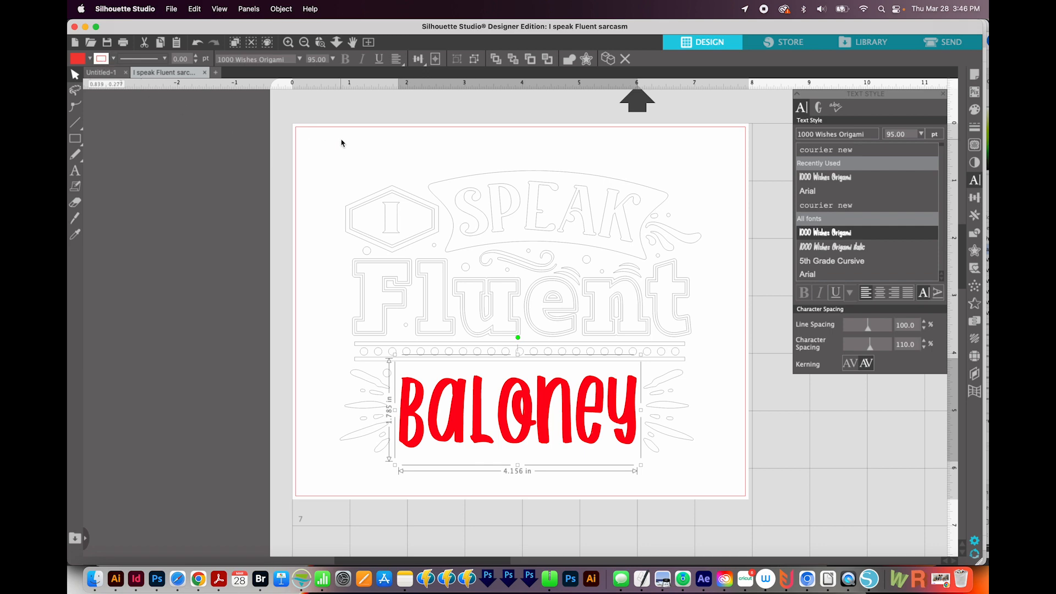
mouse_move(606, 405)
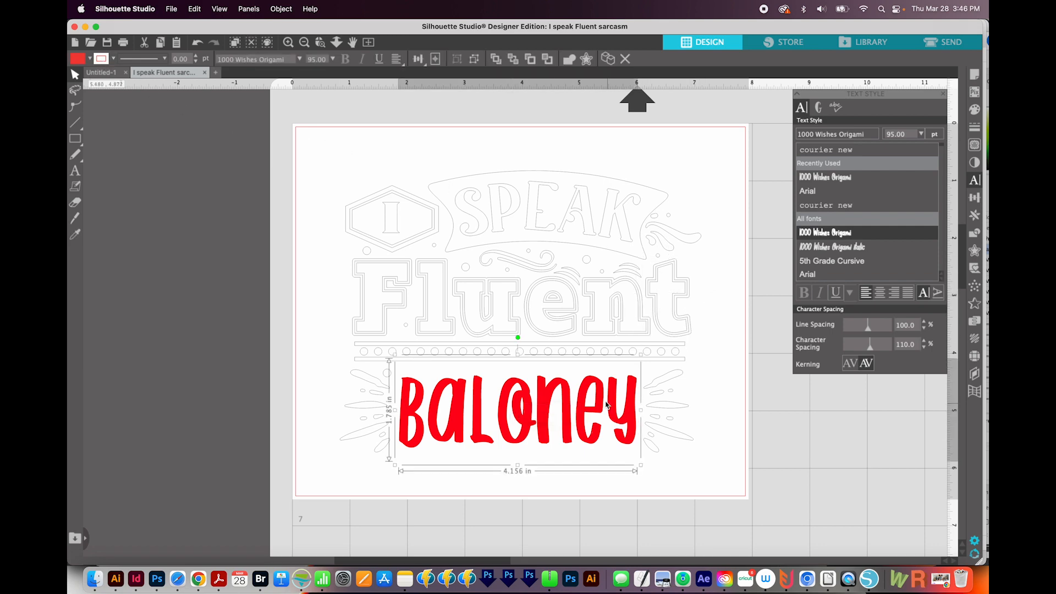
mouse_move(517, 394)
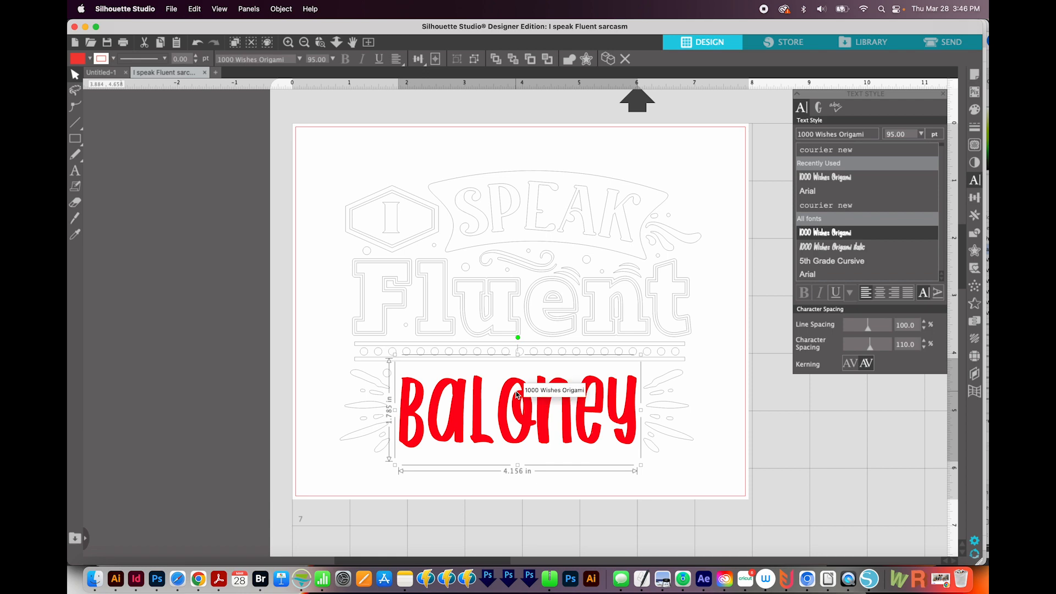
mouse_move(502, 295)
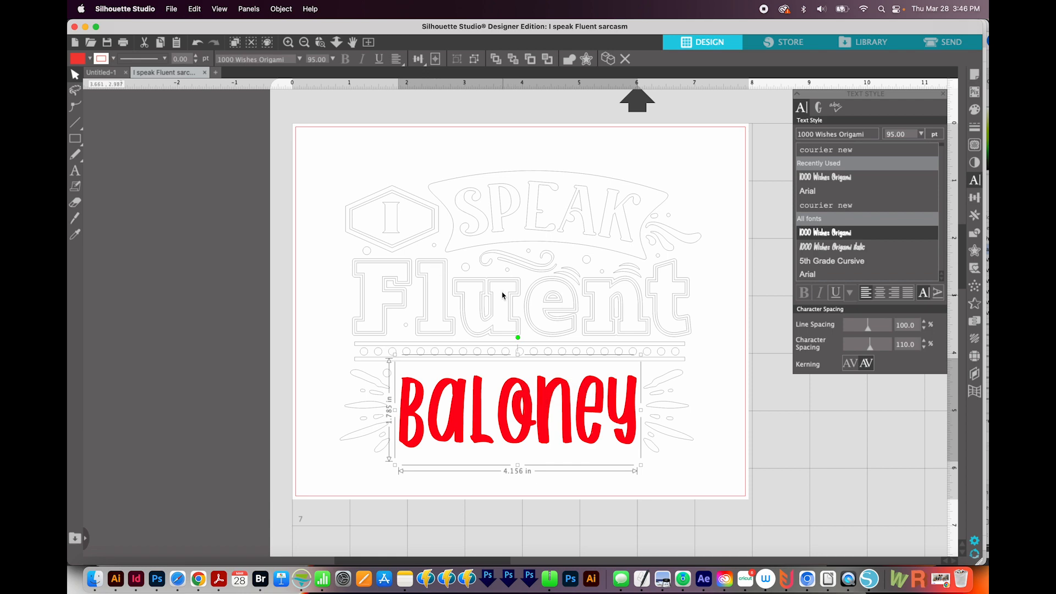